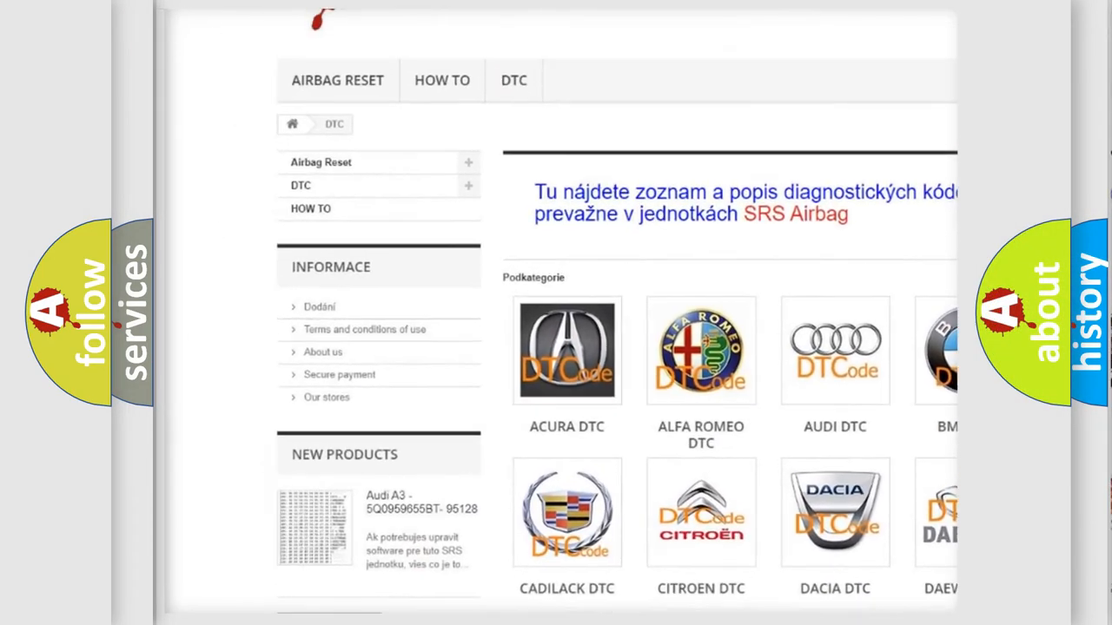
- Scroll down and back up through the Acura DTC code list to the P0497 card
scroll(down, 3)
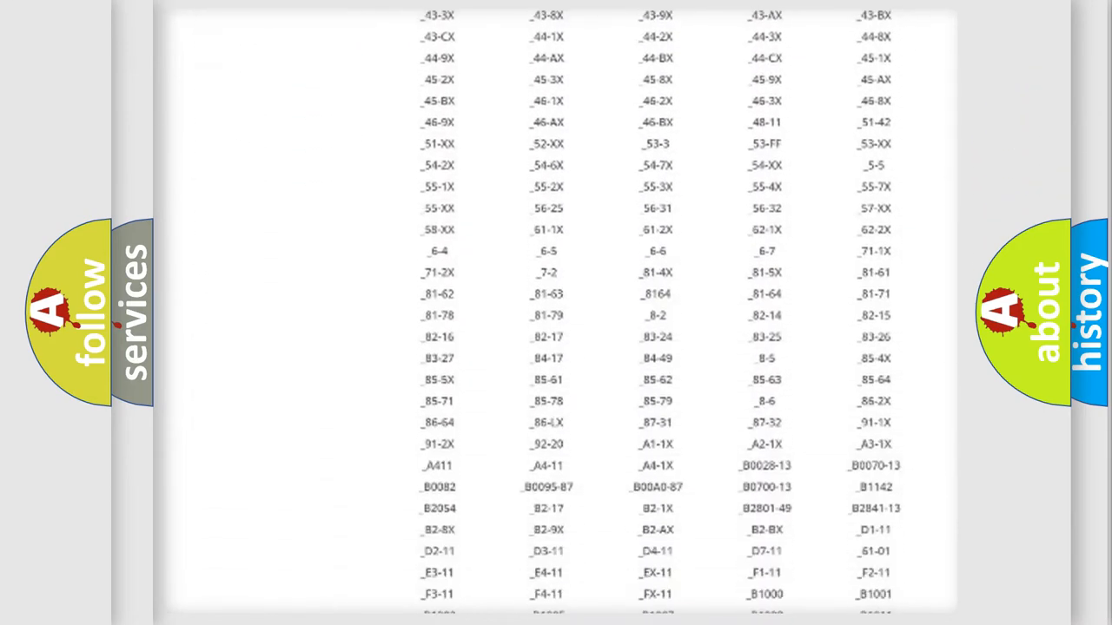
scroll(up, 3)
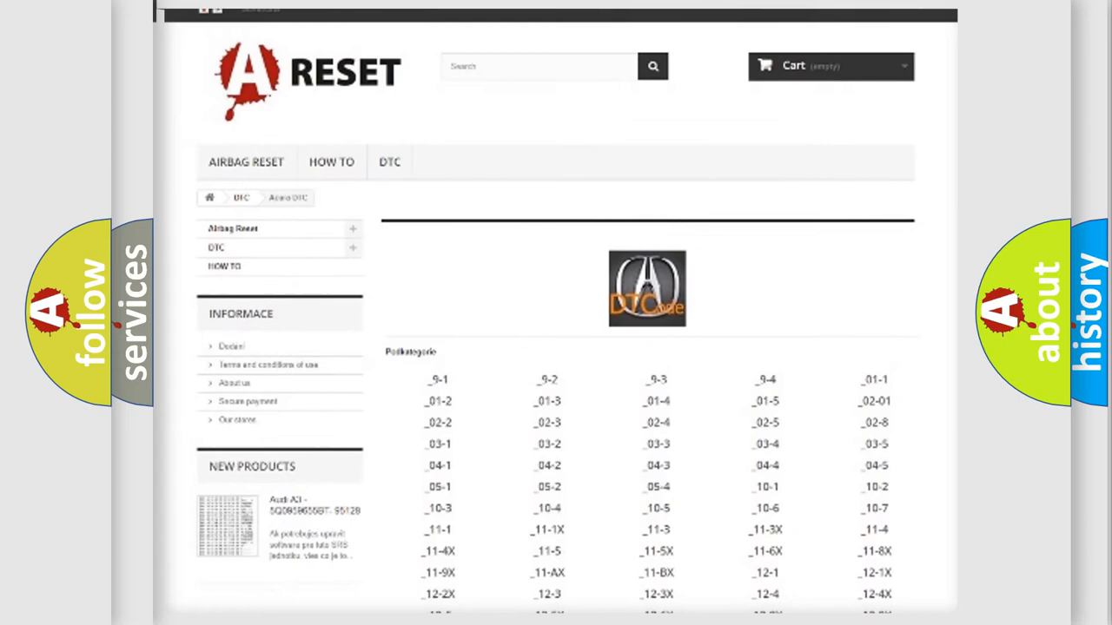
scroll(up, 3)
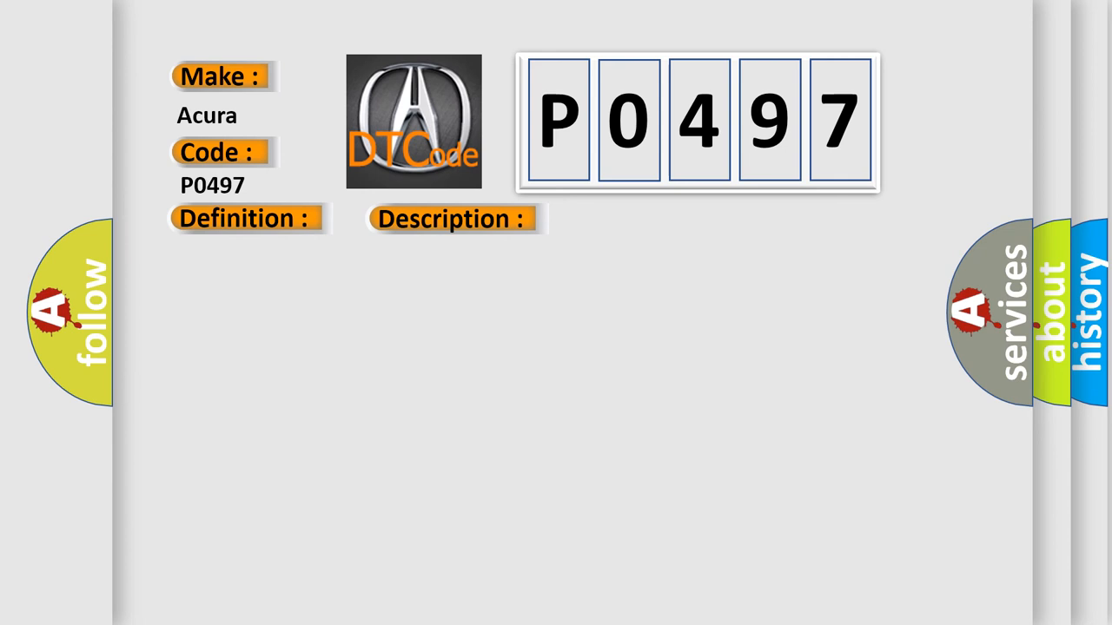
- Reveal the P0497 Cause list: fuel fill cap, wiring, hose and purge valve faults
click(245, 218)
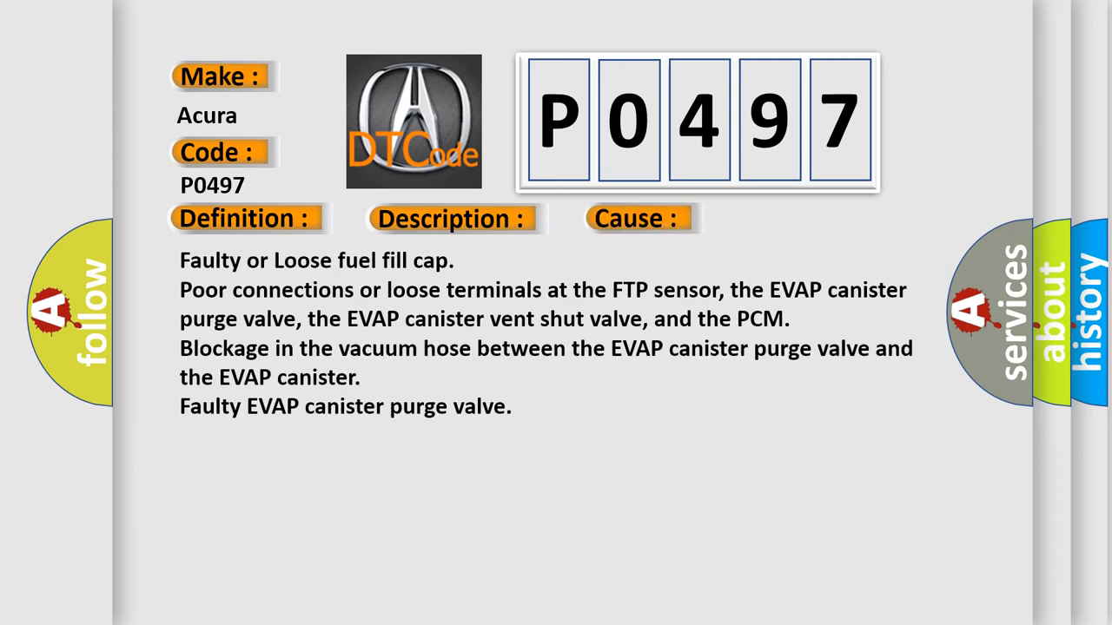